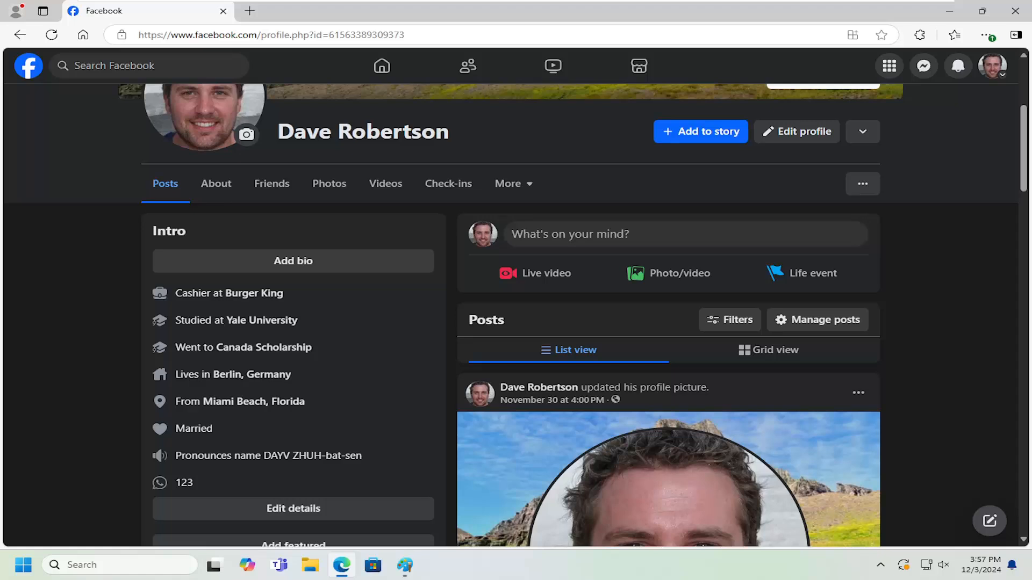
{"action": "mouse_move", "coordinate": [53, 332]}
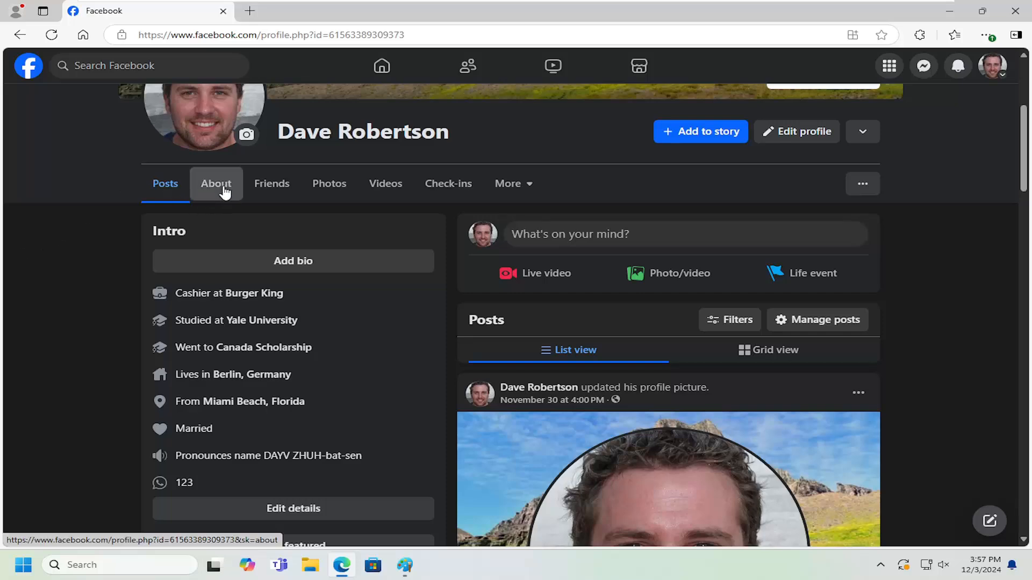
Go to About > Contact and basic info and open the email's audience picker, showing Only me.
{"action": "left_click", "coordinate": [216, 184]}
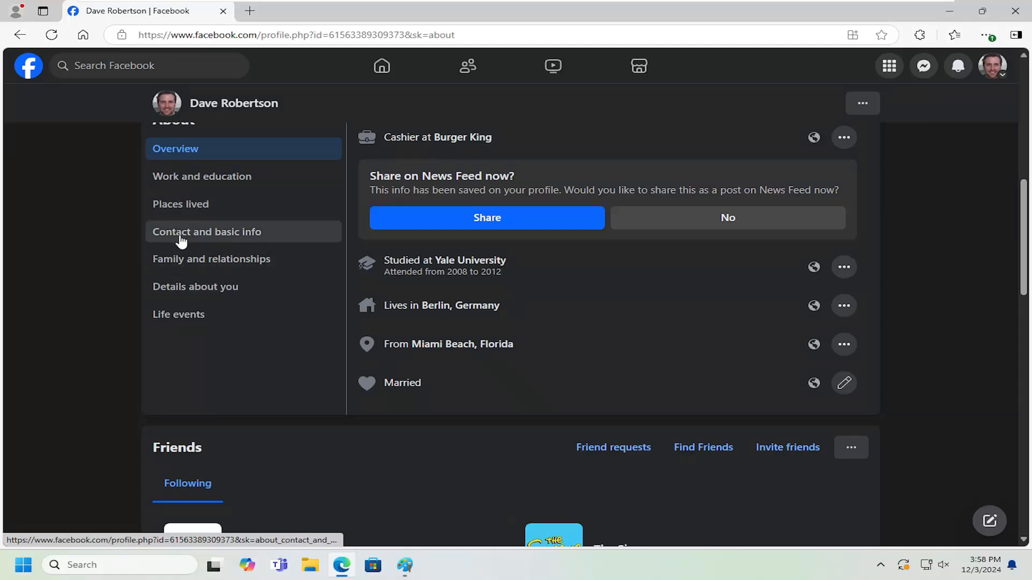
{"action": "left_click", "coordinate": [207, 232]}
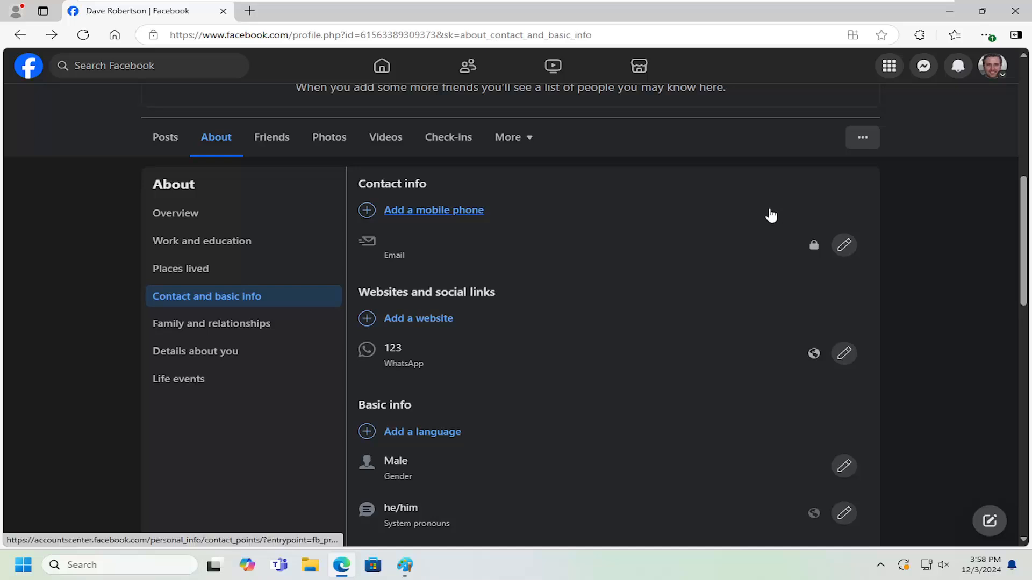
{"action": "mouse_move", "coordinate": [814, 245]}
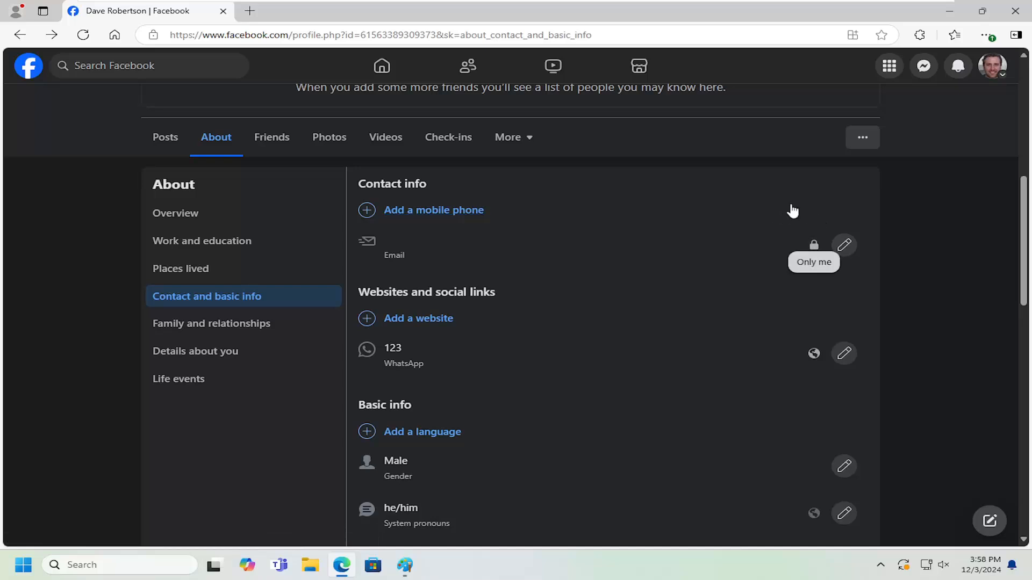
{"action": "left_click", "coordinate": [813, 245]}
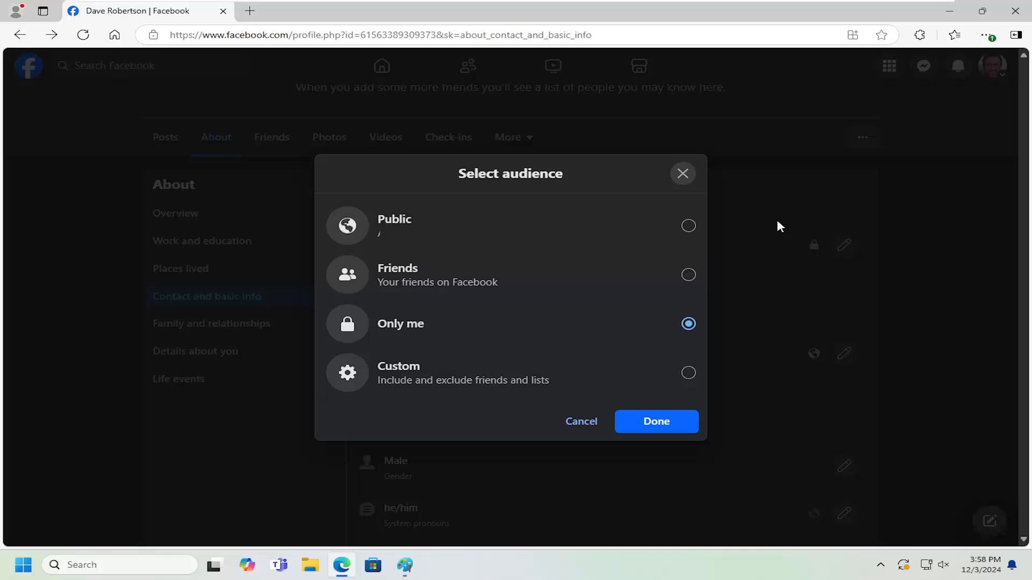
{"action": "mouse_move", "coordinate": [656, 329]}
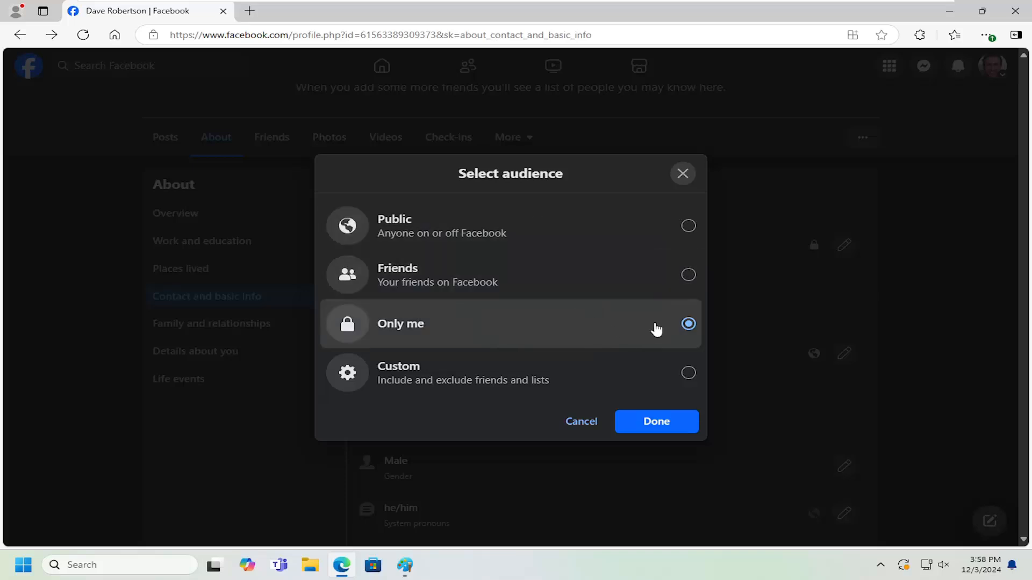